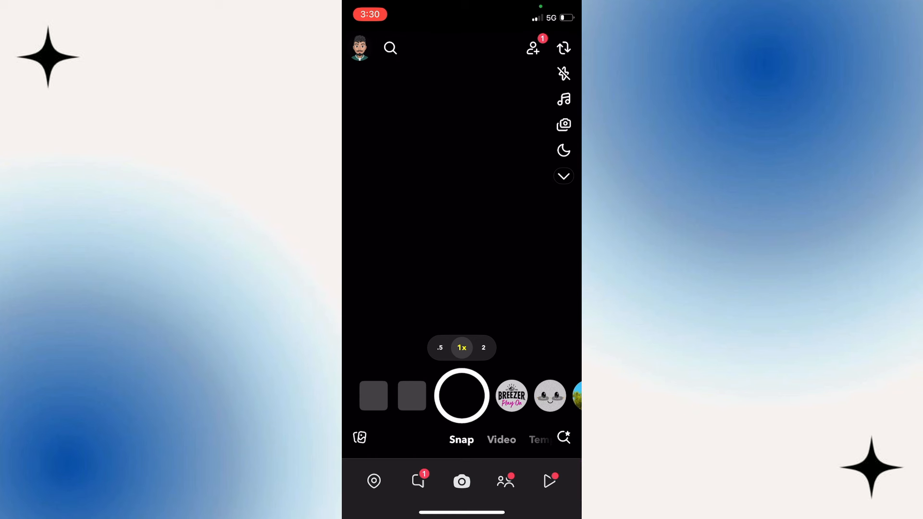
Record a brief 1.2-second video clip with the shutter button
click(461, 396)
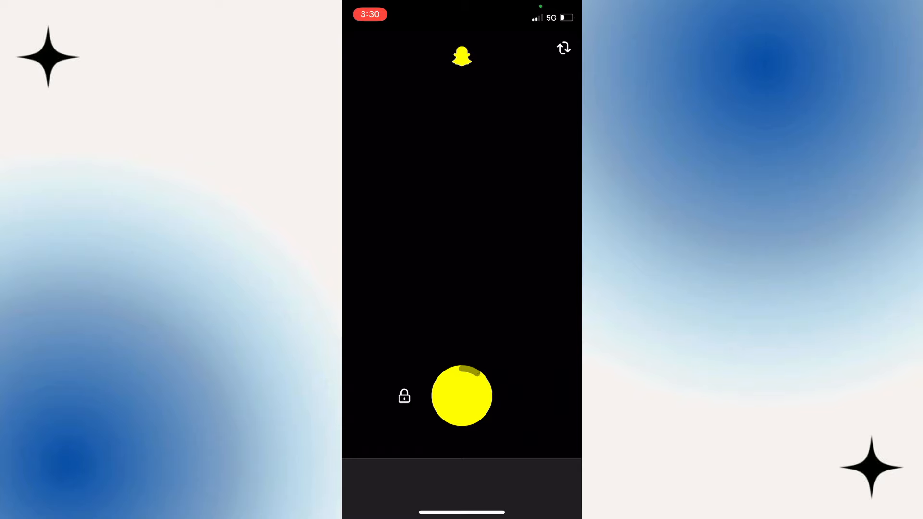
click(462, 396)
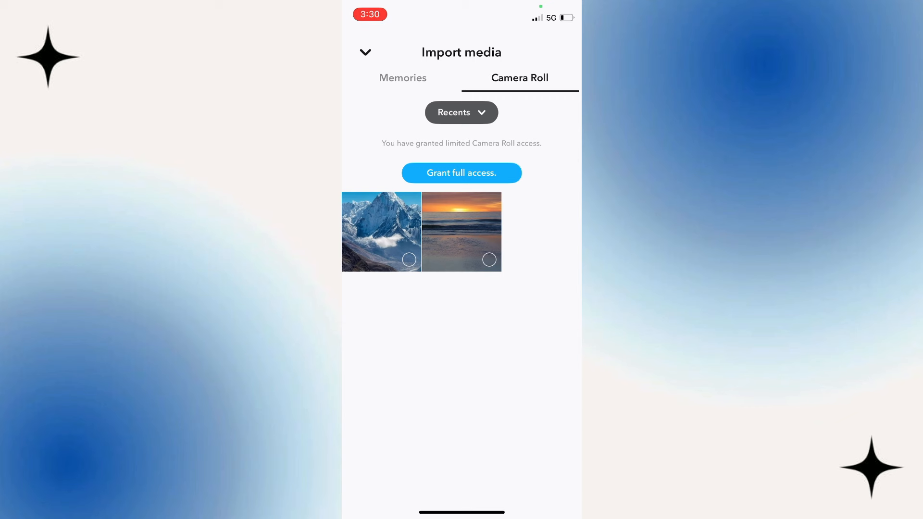
Import the sunset beach video from Camera Roll and delete the blank black clip
click(462, 232)
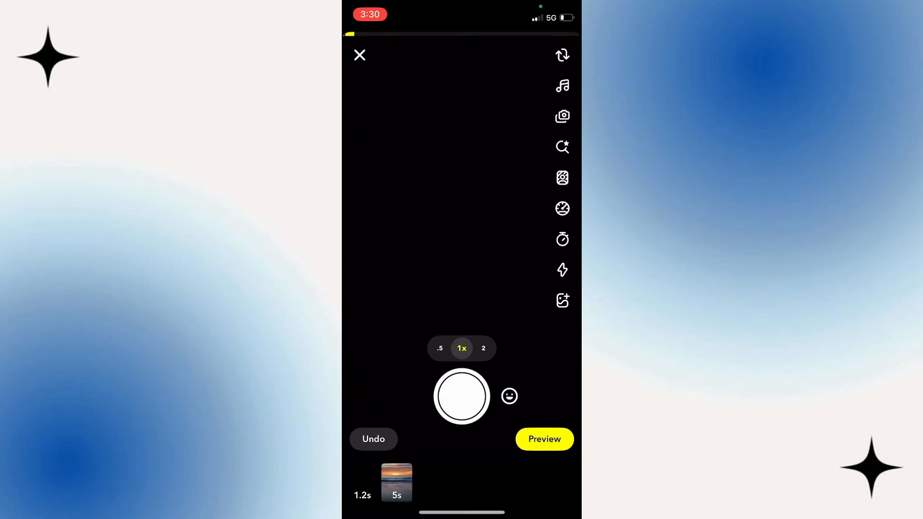
click(544, 440)
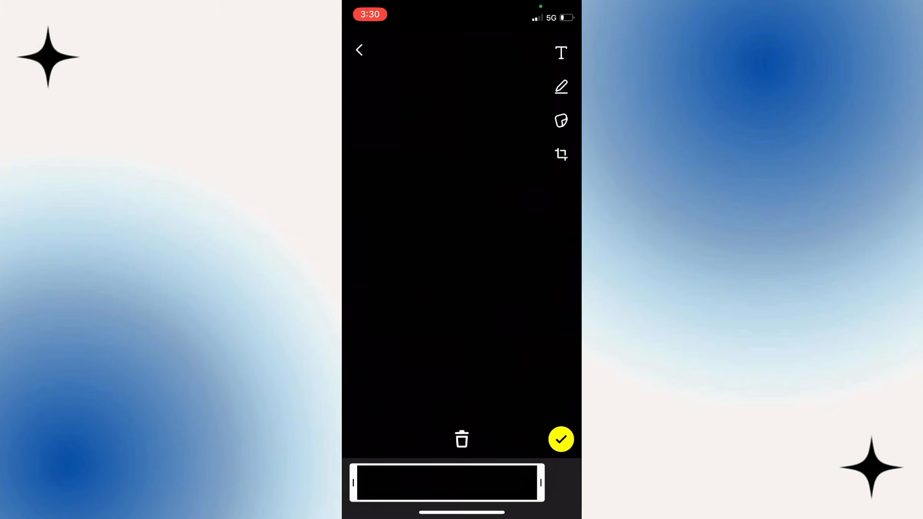
click(462, 440)
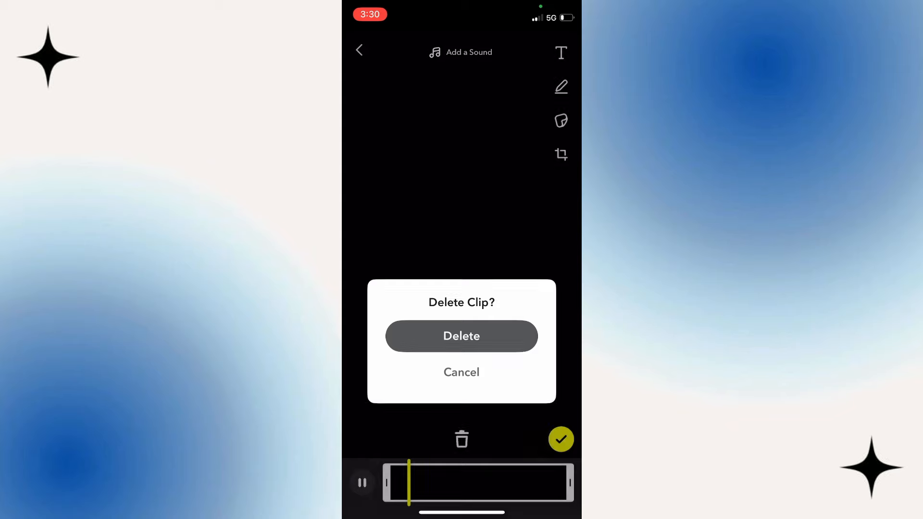
click(462, 336)
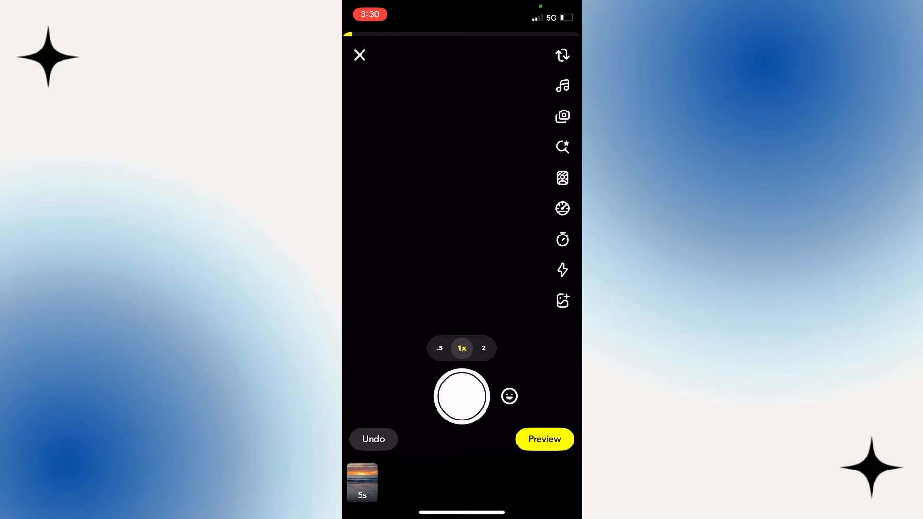
Review the 5-second sunset clip and open the snap preview
click(544, 439)
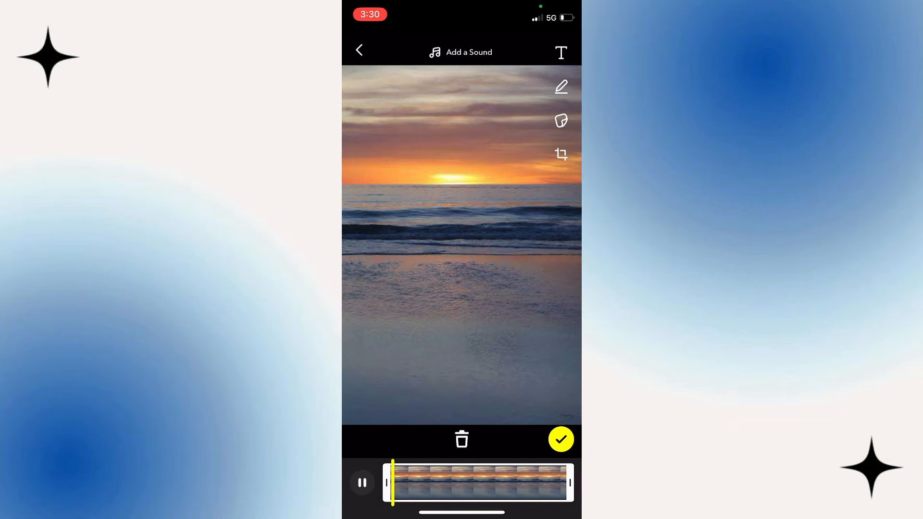
click(560, 439)
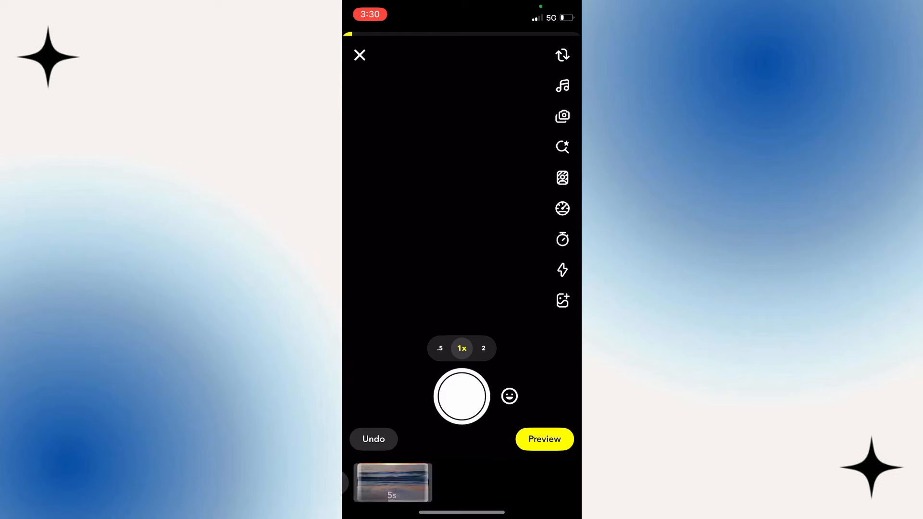
click(545, 439)
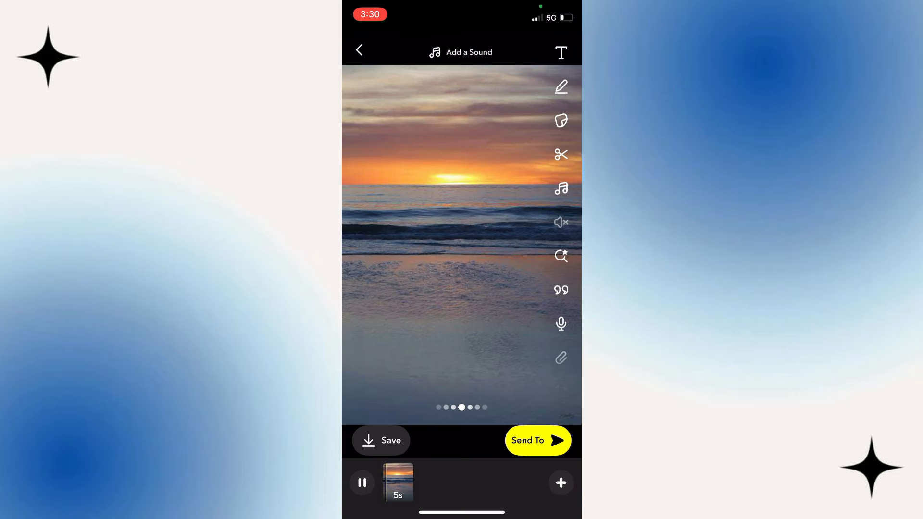